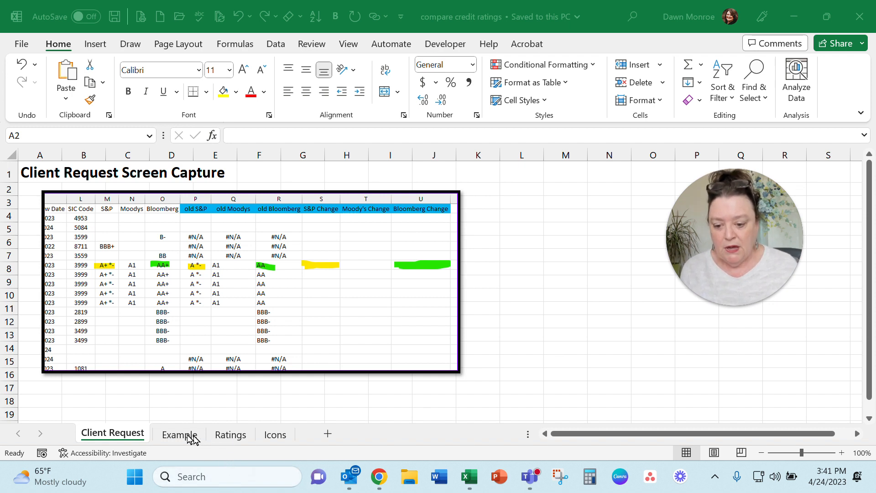
- Open the Example sheet and select the new S&P column C and old S&P column E
{"action": "left_click", "coordinate": [180, 434]}
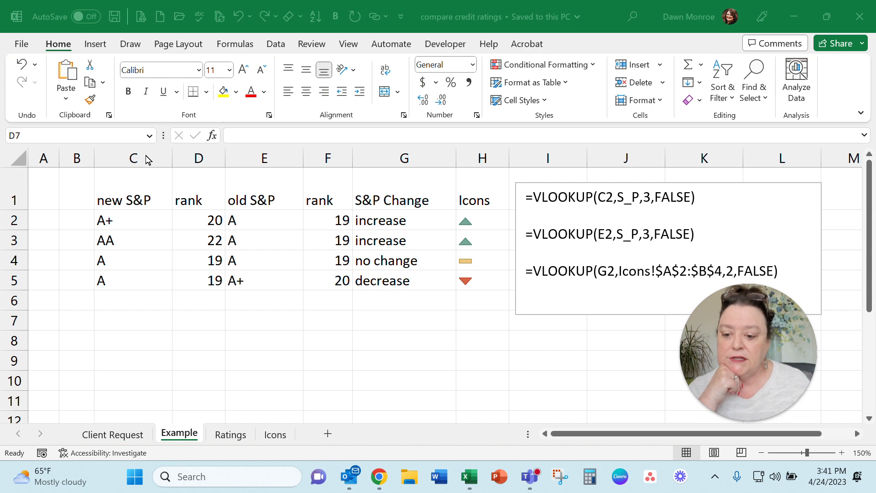
{"action": "left_click", "coordinate": [132, 157]}
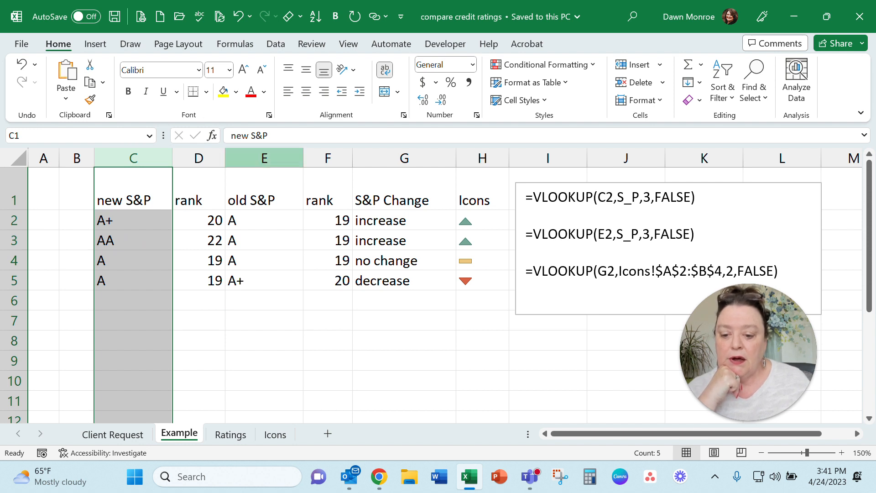
{"action": "left_click", "coordinate": [264, 200]}
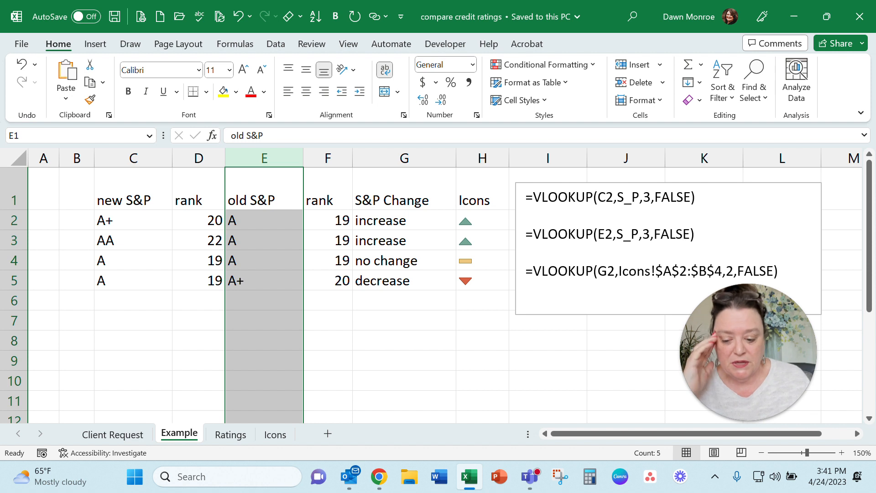
{"action": "mouse_move", "coordinate": [231, 443]}
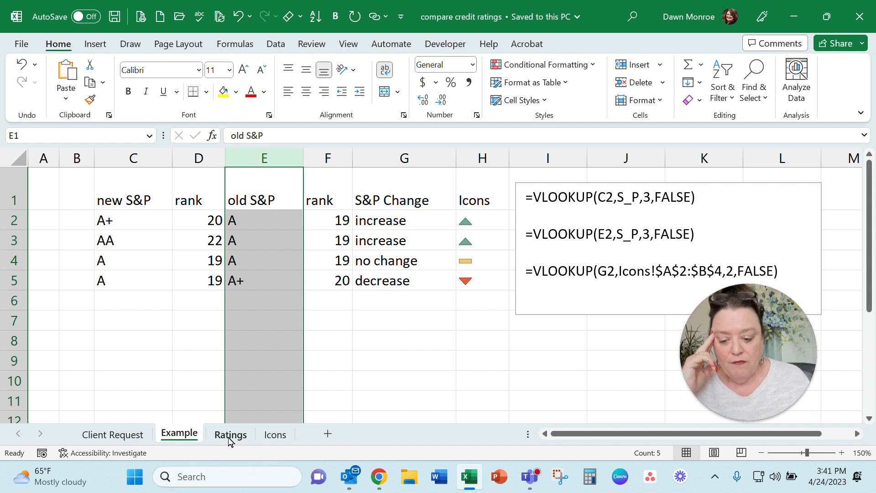
- Open the Ratings sheet and scroll through the Moody's, S&P and Fitch scales and back
{"action": "left_click", "coordinate": [230, 435]}
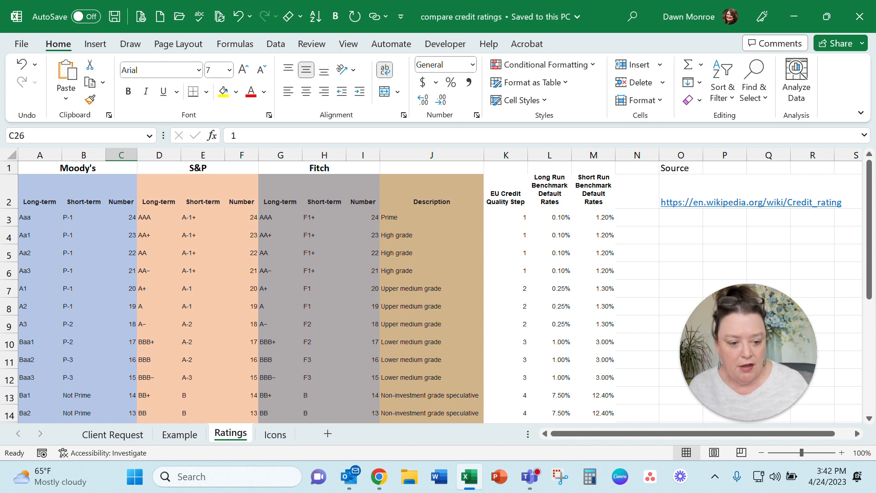
{"action": "mouse_move", "coordinate": [751, 203]}
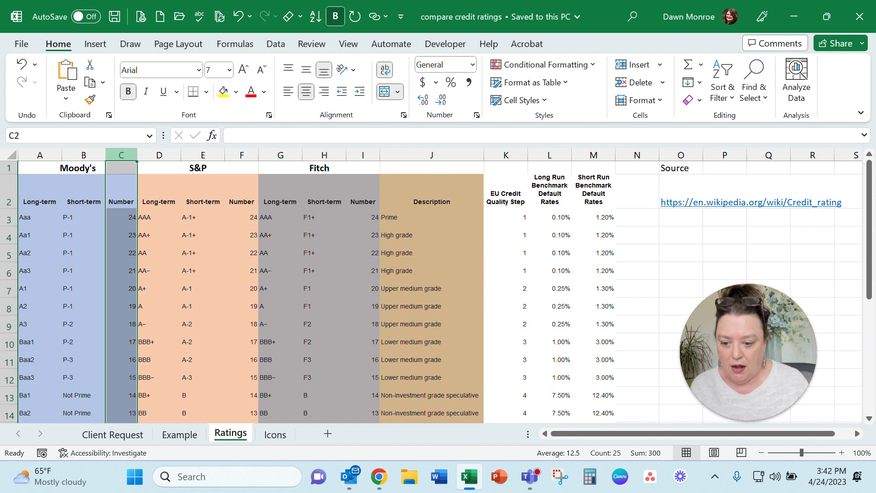
{"action": "scroll", "scroll_direction": "down", "scroll_amount": 3}
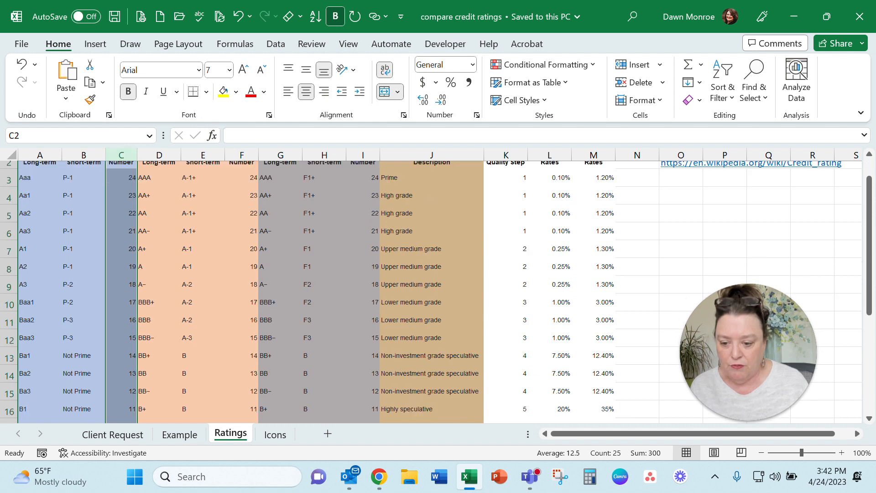
{"action": "scroll", "scroll_direction": "down", "scroll_amount": 3}
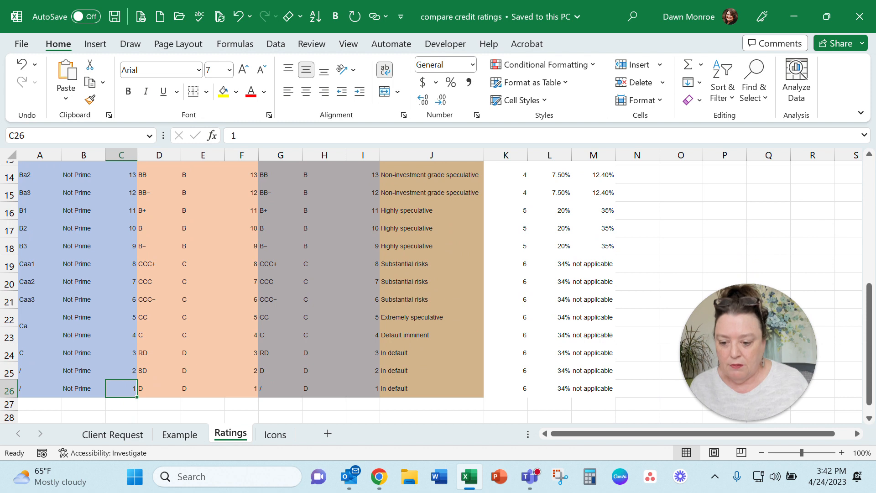
{"action": "scroll", "scroll_direction": "up", "scroll_amount": 3}
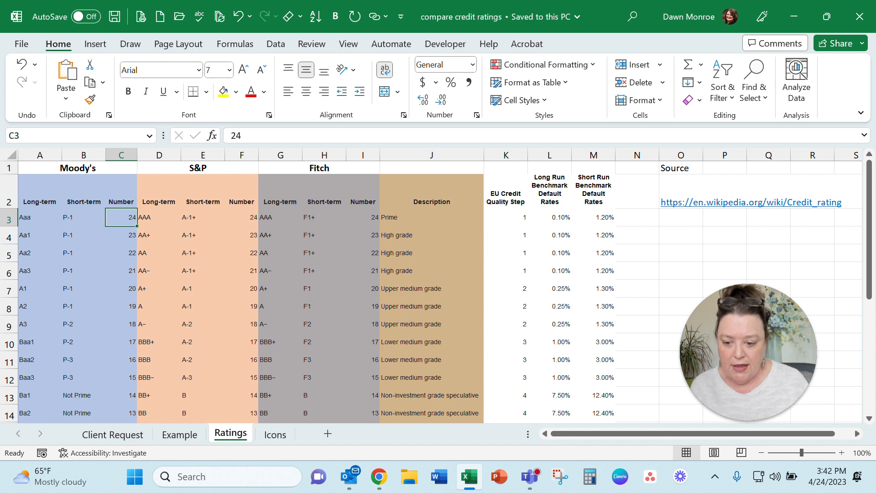
- Select the Moody's block, then the S_P and Fitch named ranges from the Name Box
{"action": "left_click", "coordinate": [159, 218]}
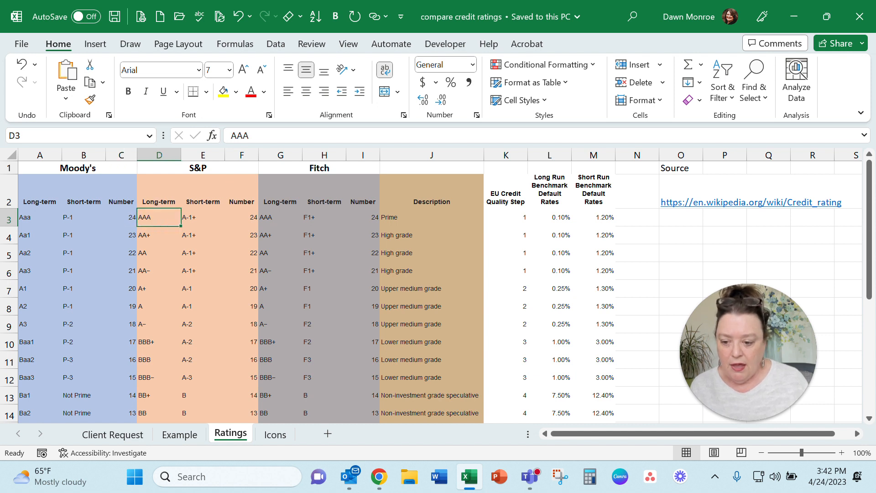
{"action": "left_click_drag", "start_coordinate": [40, 216], "coordinate": [120, 395]}
{"action": "type", "text": "moodys"}
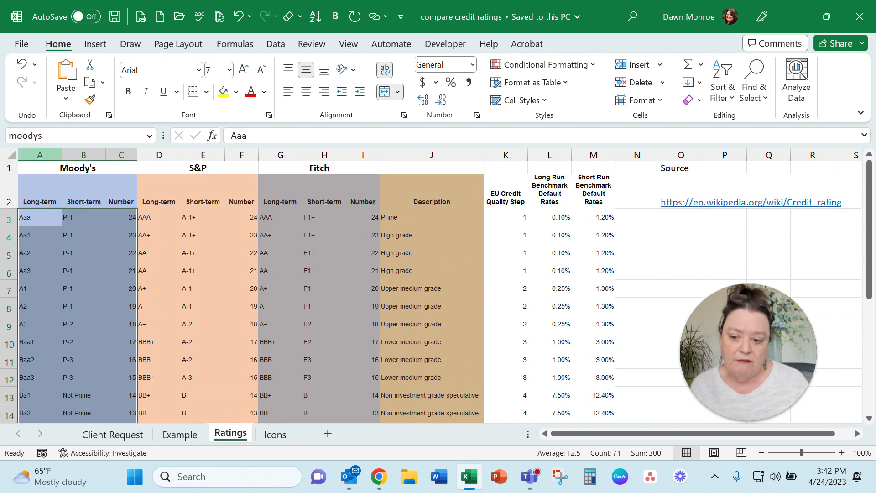
{"action": "mouse_move", "coordinate": [153, 144]}
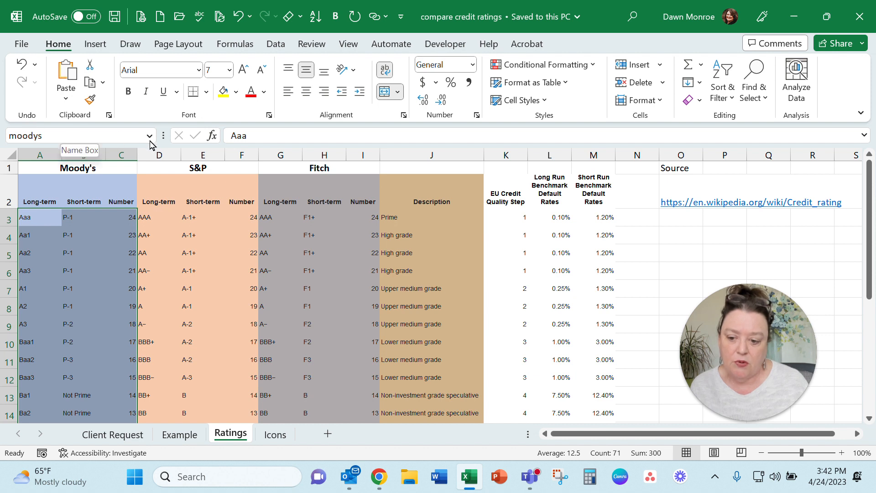
{"action": "left_click", "coordinate": [151, 135]}
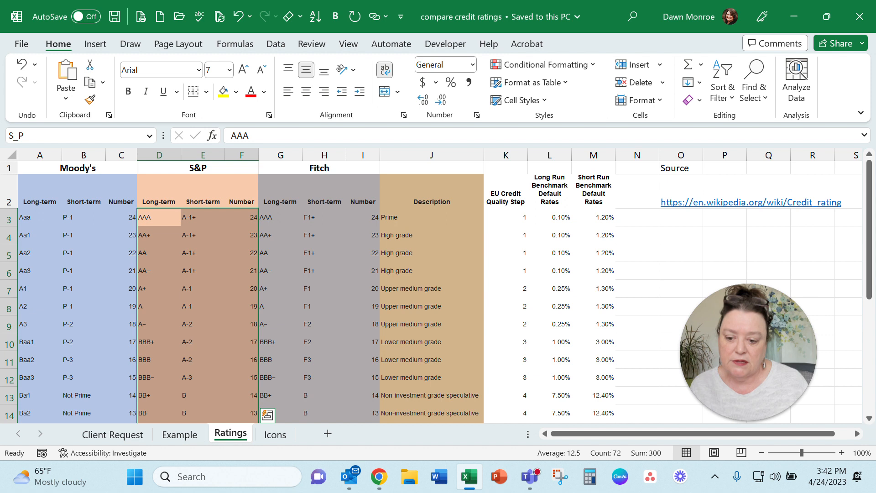
{"action": "left_click", "coordinate": [148, 135]}
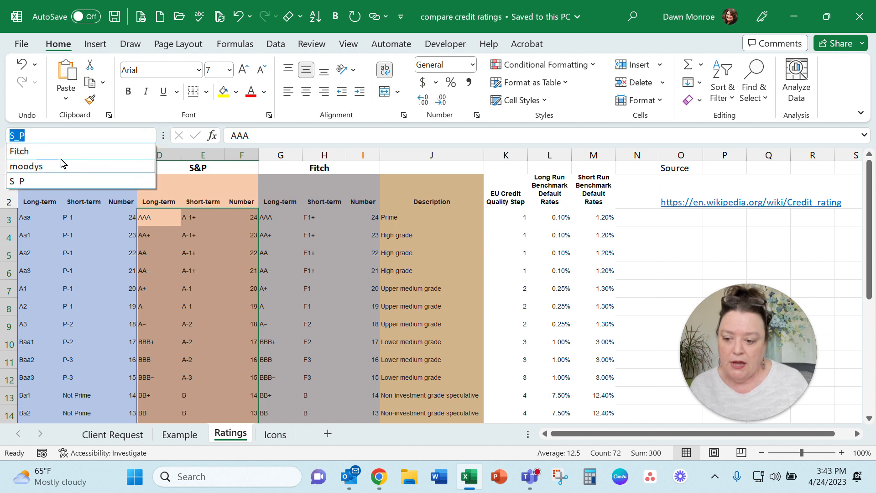
{"action": "left_click", "coordinate": [19, 151]}
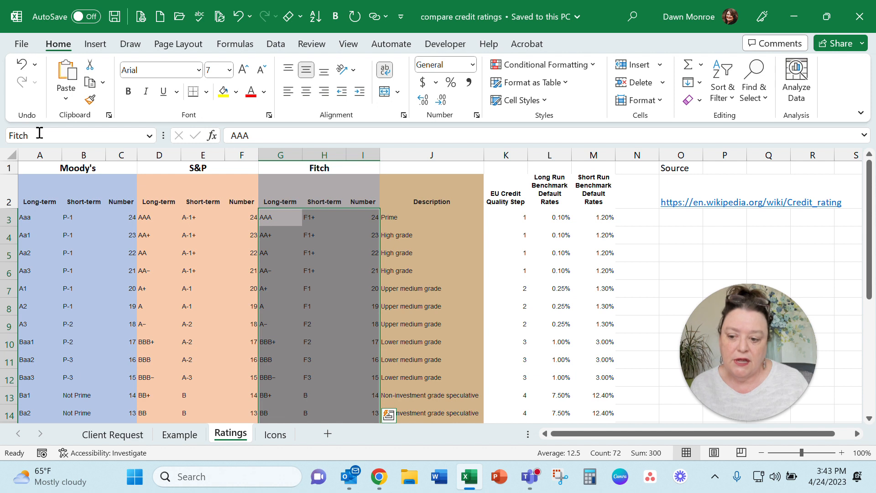
{"action": "mouse_move", "coordinate": [41, 135]}
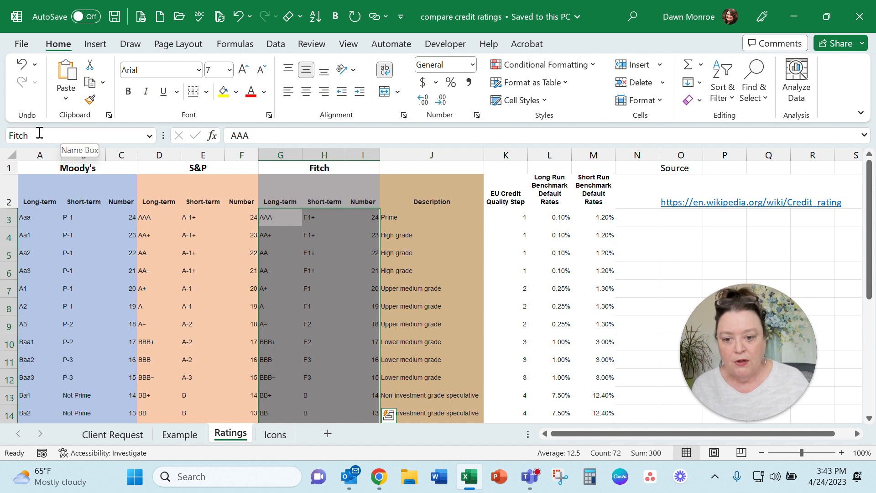
{"action": "left_click", "coordinate": [234, 44]}
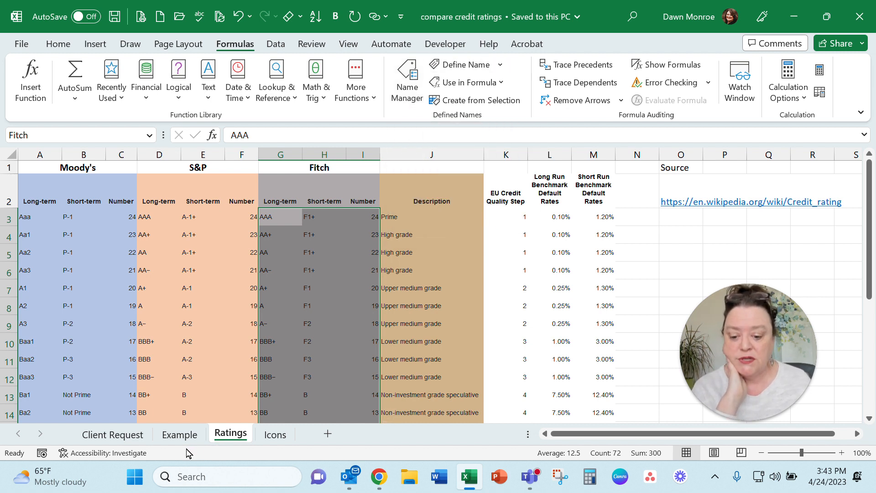
{"action": "left_click", "coordinate": [180, 434]}
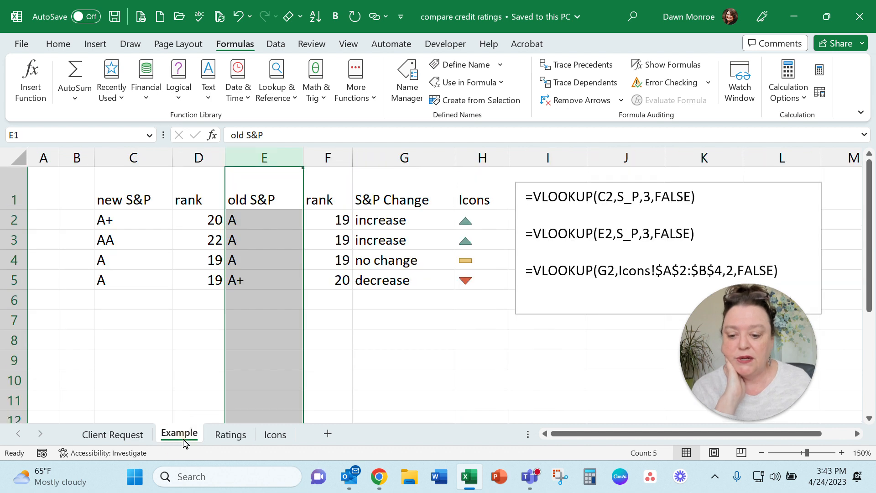
{"action": "left_click", "coordinate": [198, 220]}
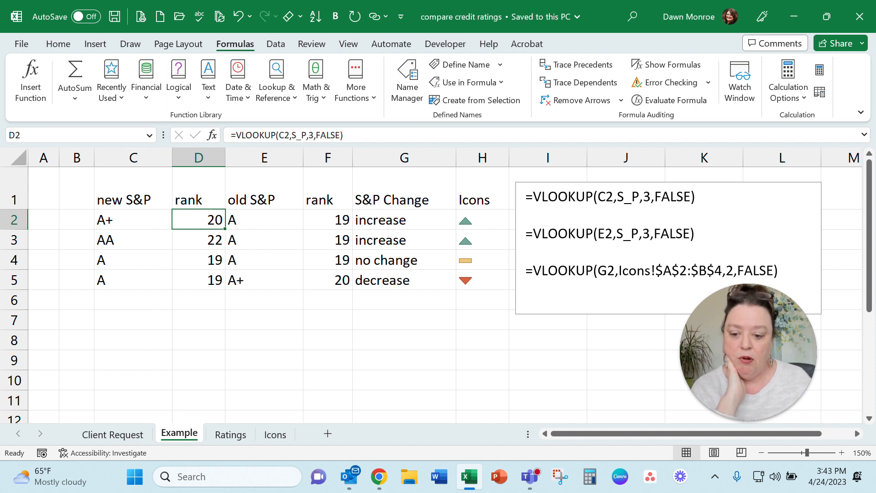
{"action": "double_click", "coordinate": [198, 220]}
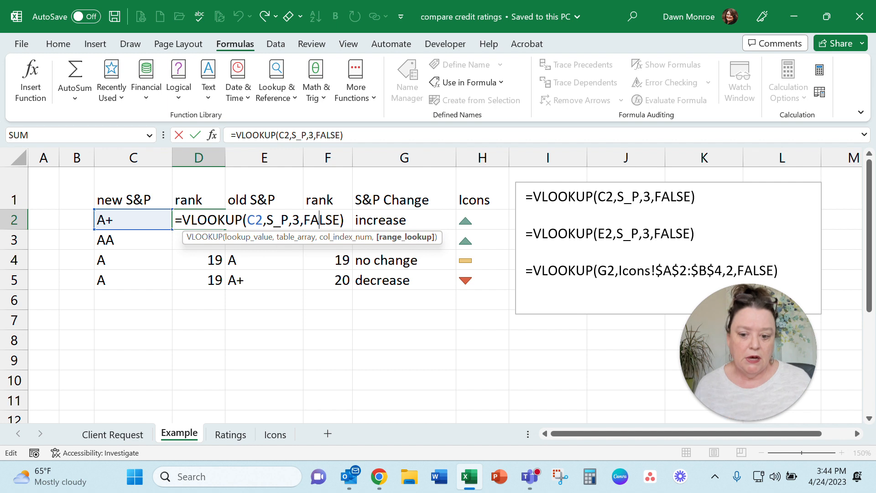
{"action": "key", "text": "Enter"}
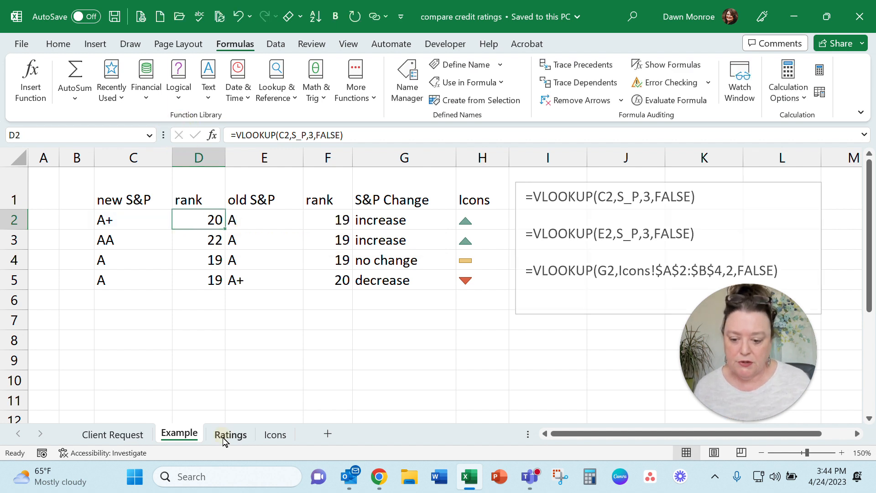
{"action": "left_click", "coordinate": [230, 435]}
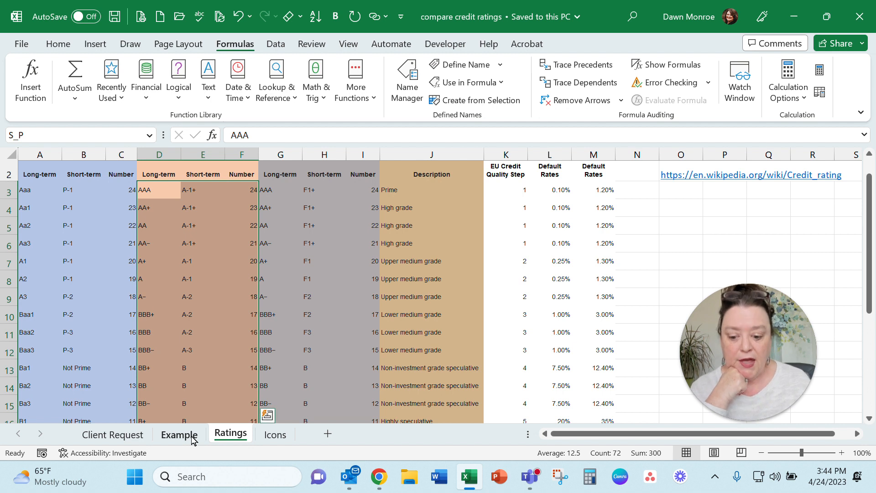
{"action": "left_click", "coordinate": [179, 435]}
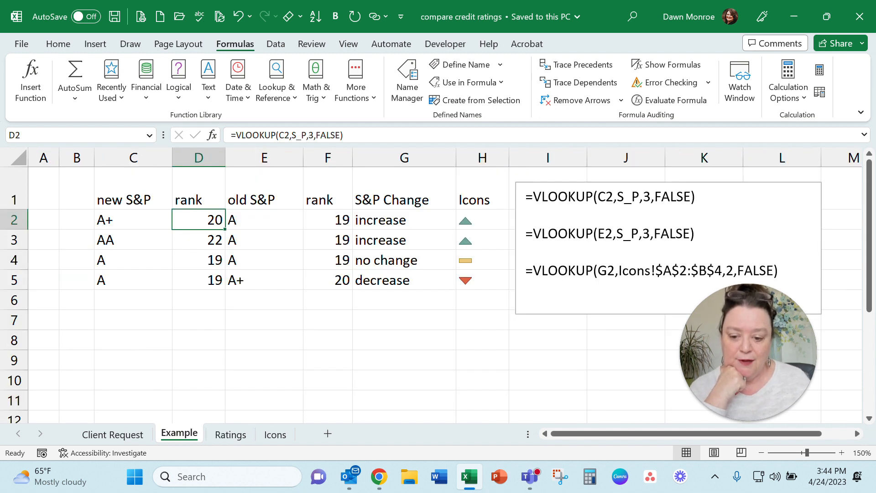
- Paste G2's nested IF formula (increase / no change / decrease) into the notes box
{"action": "left_click", "coordinate": [404, 220]}
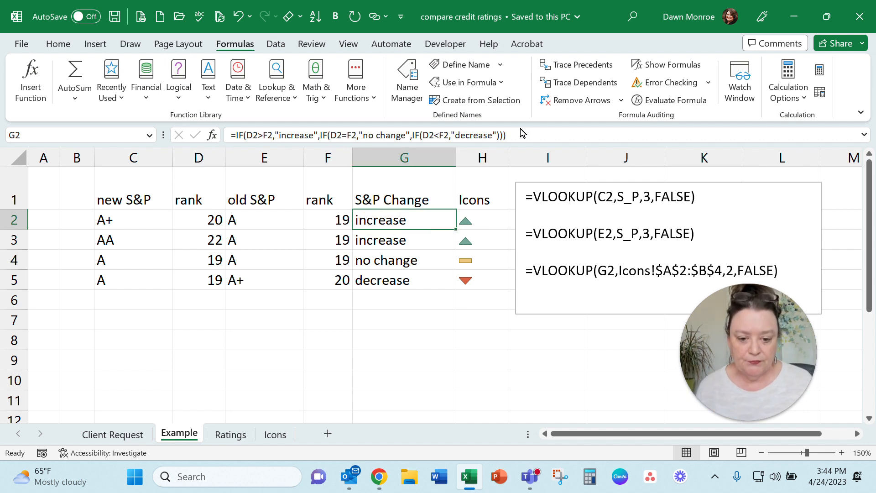
{"action": "double_click", "coordinate": [404, 219]}
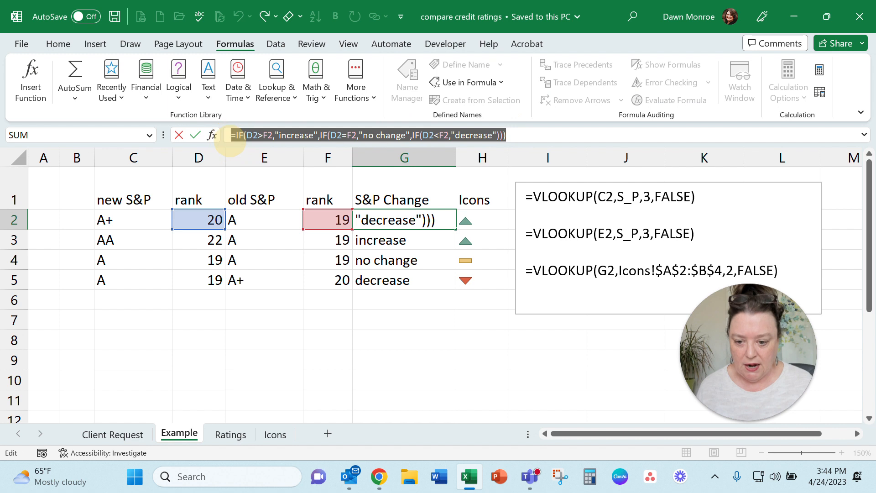
{"action": "key", "text": "Enter"}
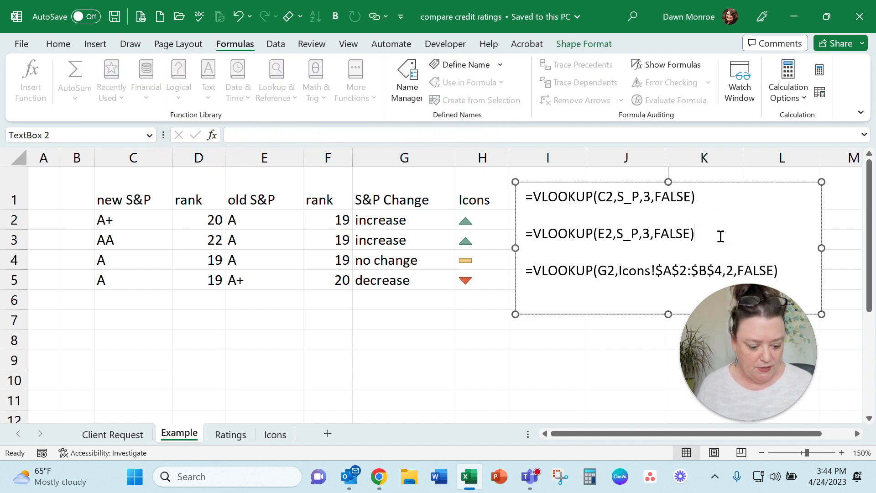
{"action": "type", "text": "=IF(D2>F2,\"increase\",IF(D2=F2,\"no change\",IF(D2<F2,\"decrease\")))"}
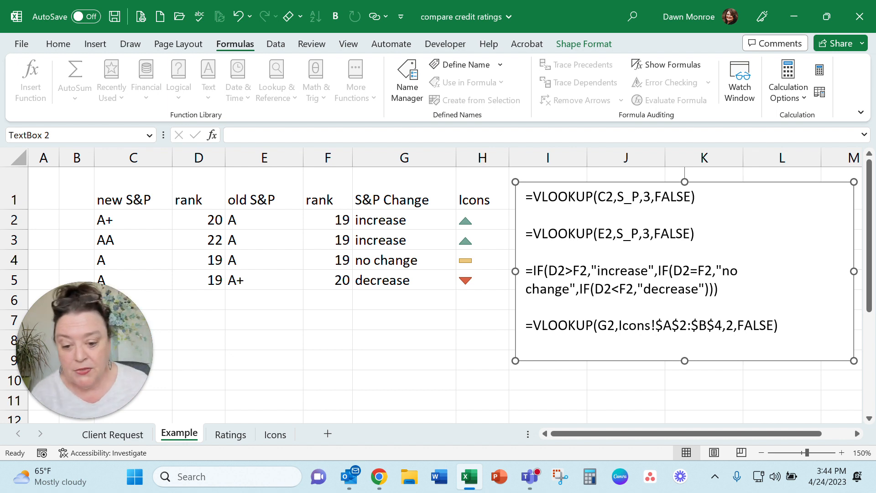
{"action": "left_click", "coordinate": [404, 220]}
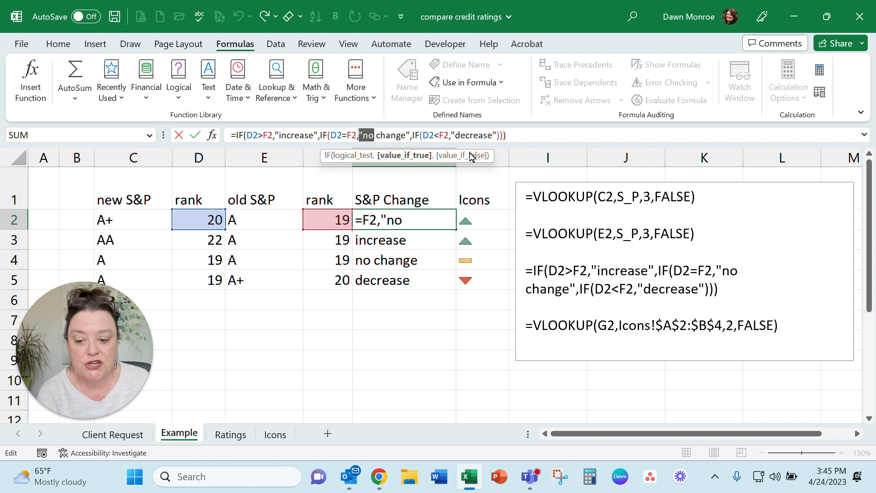
- Leave G2's formula unchanged and bring up the Conditional Formatting options for G2:G5
{"action": "key", "text": "Enter"}
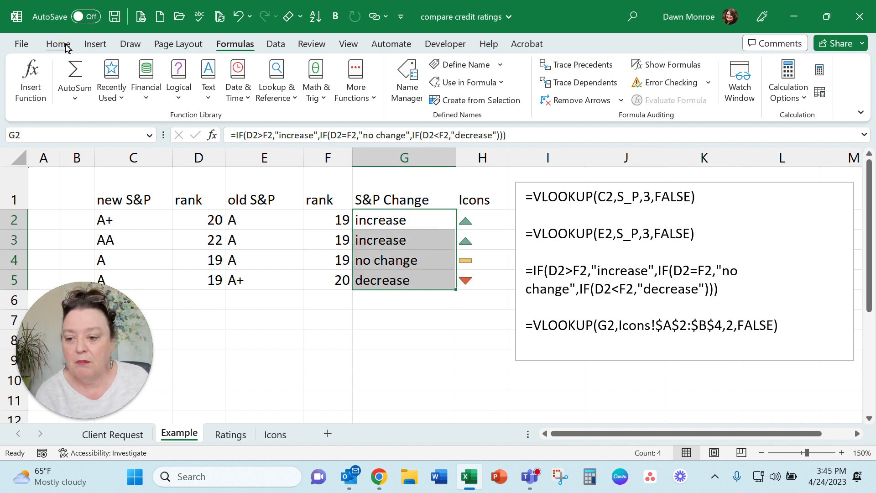
{"action": "left_click", "coordinate": [542, 65]}
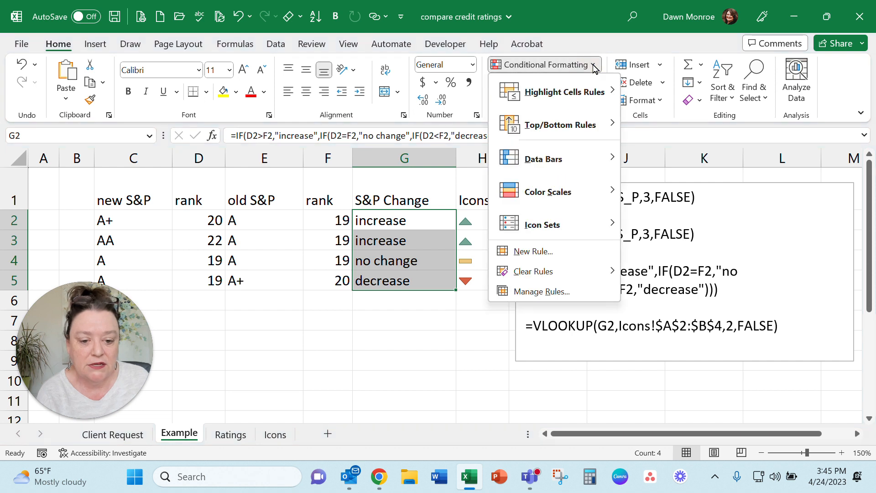
{"action": "mouse_move", "coordinate": [584, 142]}
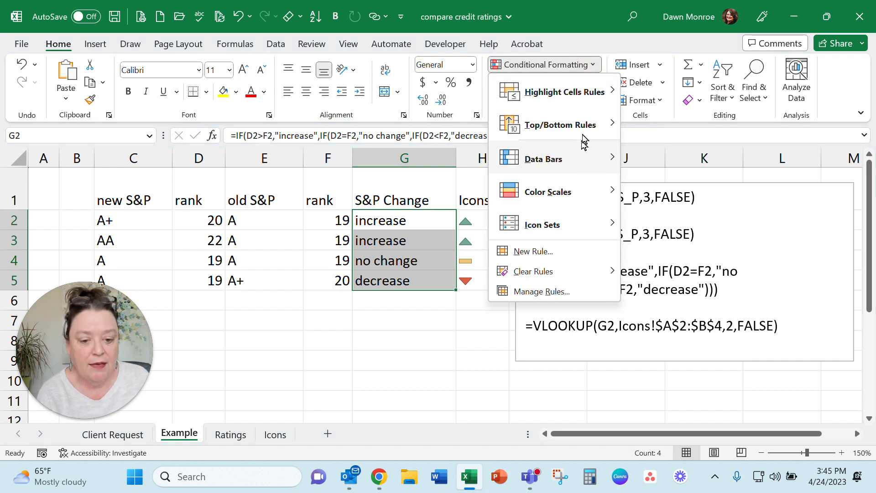
- Add a Text that Contains 'increase' rule with Green Fill with Dark Green Text
{"action": "left_click", "coordinate": [565, 92]}
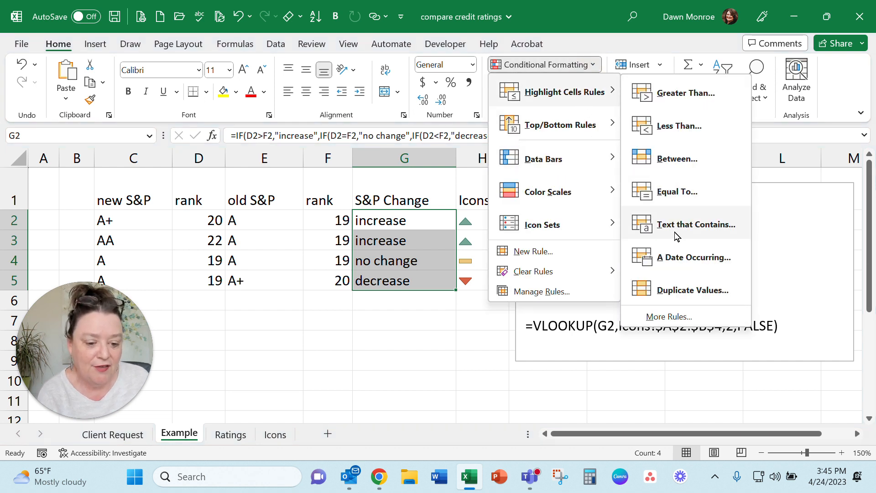
{"action": "left_click", "coordinate": [696, 225]}
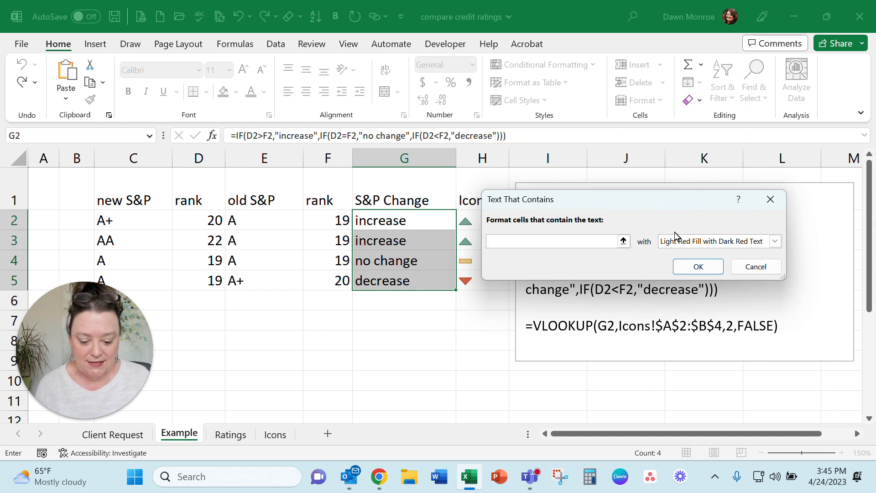
{"action": "type", "text": "increase"}
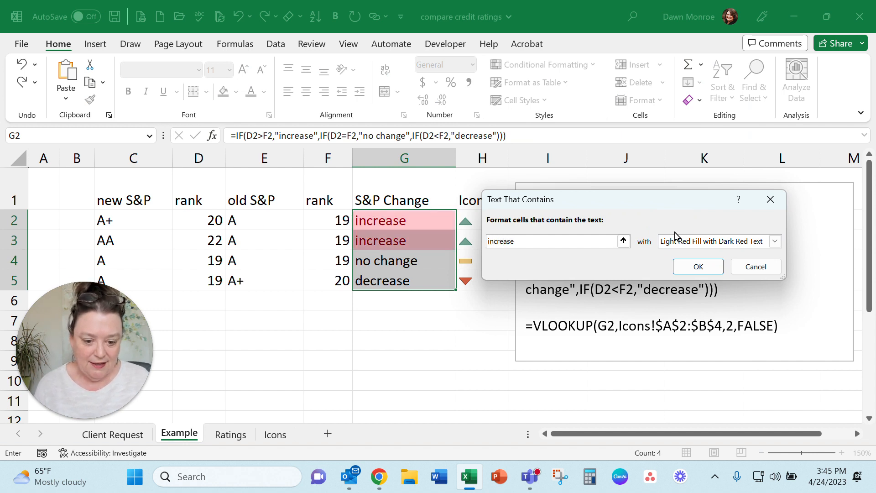
{"action": "left_click", "coordinate": [775, 241]}
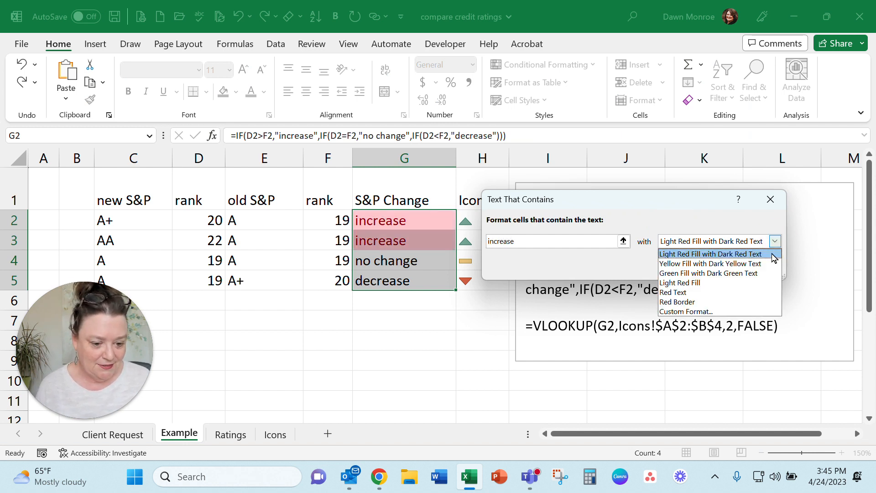
{"action": "left_click", "coordinate": [708, 273]}
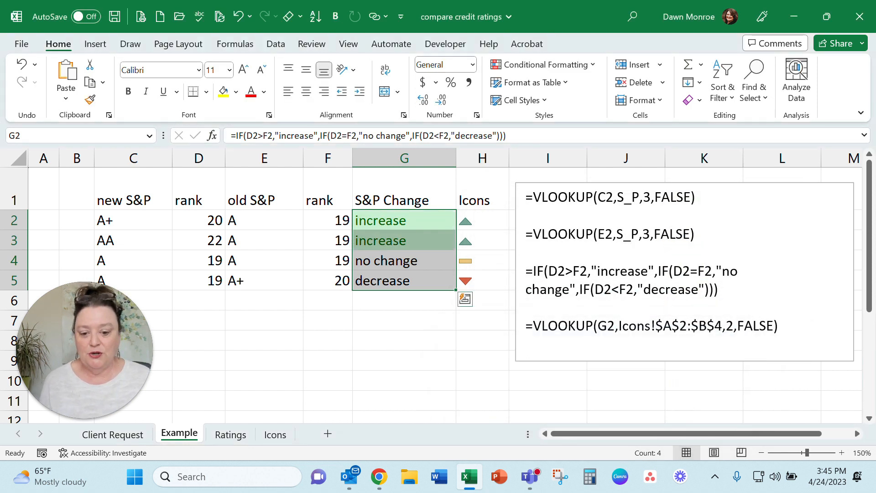
{"action": "left_click", "coordinate": [394, 260]}
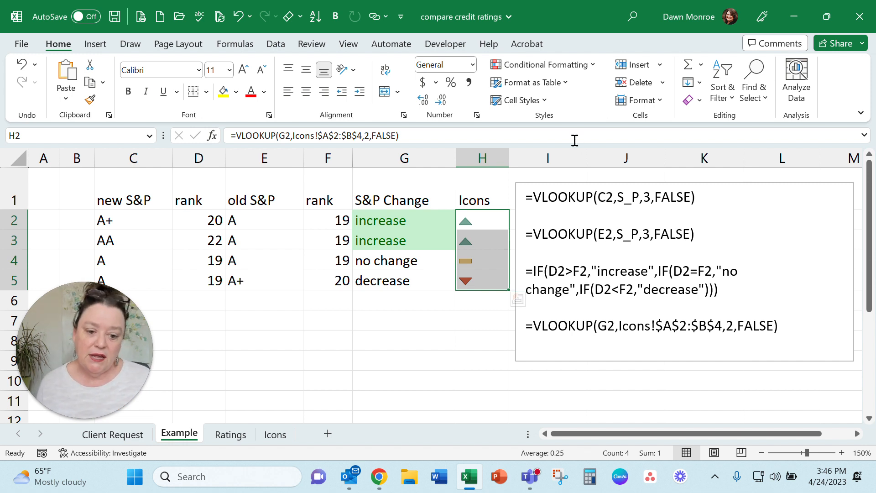
{"action": "mouse_move", "coordinate": [598, 104]}
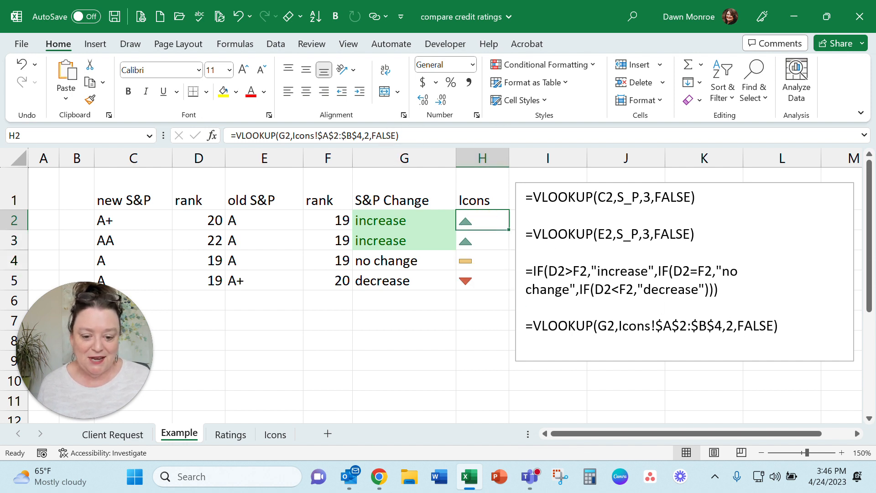
{"action": "mouse_move", "coordinate": [582, 126]}
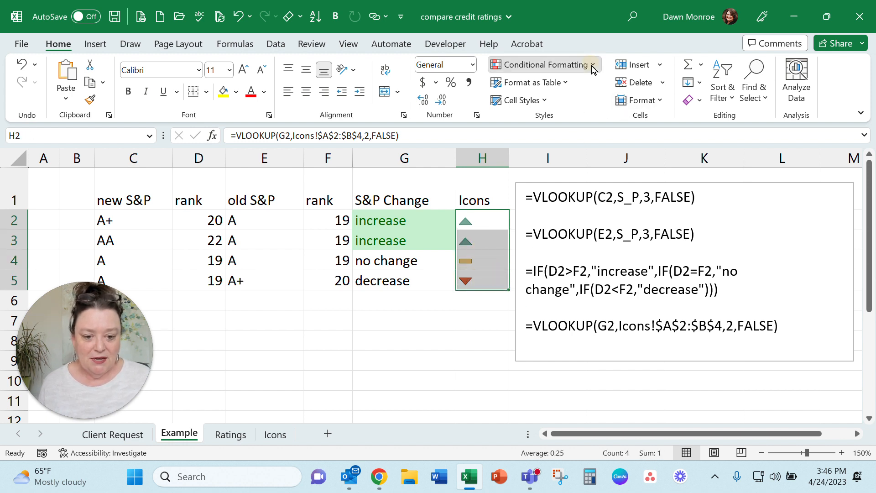
{"action": "left_click", "coordinate": [544, 64]}
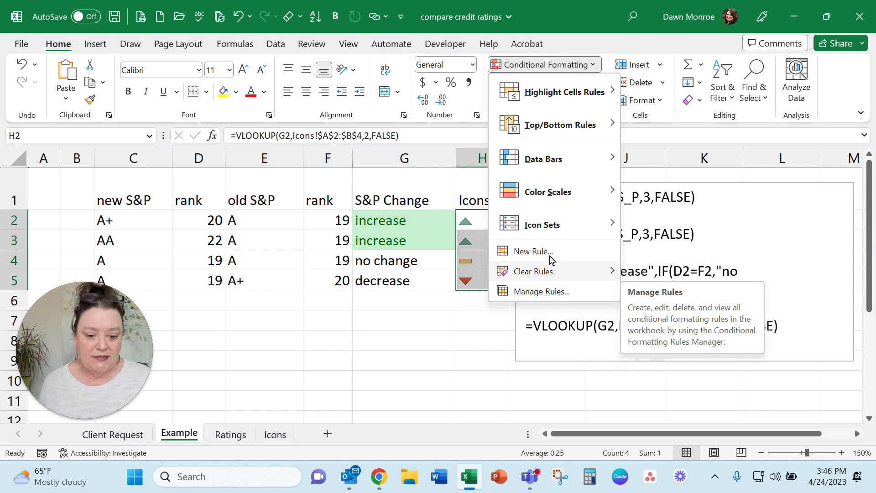
{"action": "mouse_move", "coordinate": [559, 229]}
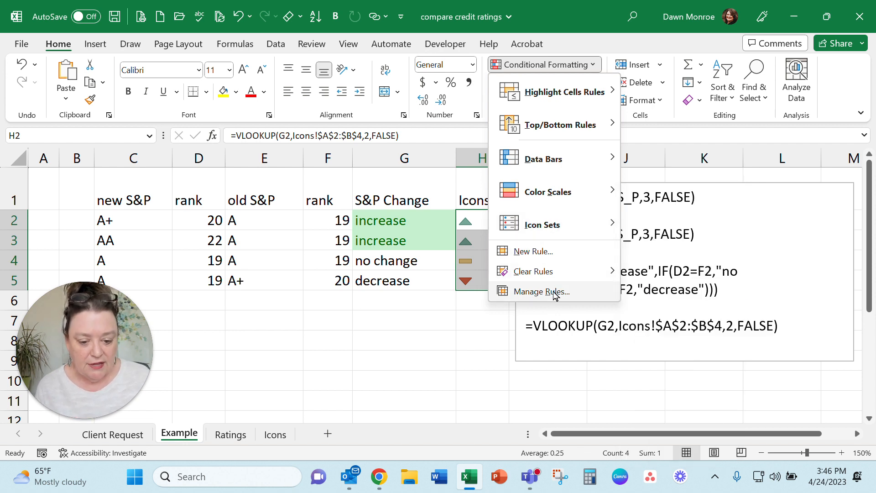
- Edit and confirm the three-arrow icon set rule on H2:H5 in the Rules Manager
{"action": "left_click", "coordinate": [541, 292]}
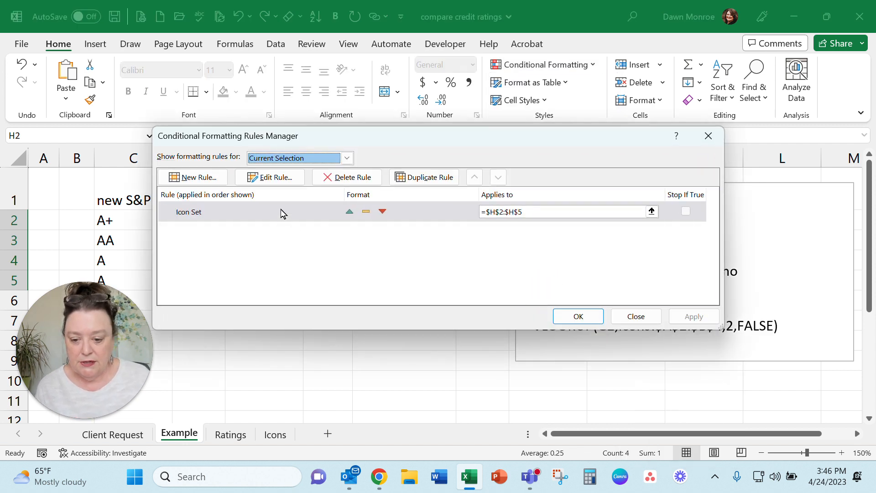
{"action": "left_click", "coordinate": [269, 177]}
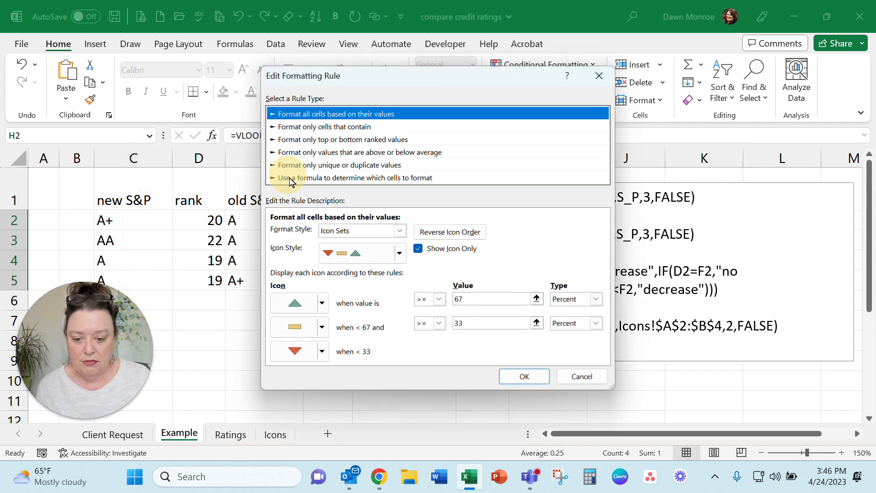
{"action": "mouse_move", "coordinate": [424, 183]}
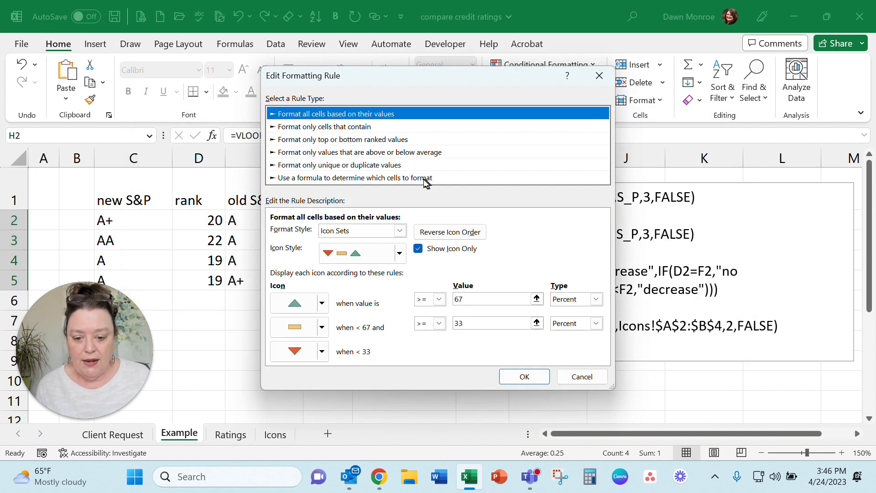
{"action": "mouse_move", "coordinate": [413, 237]}
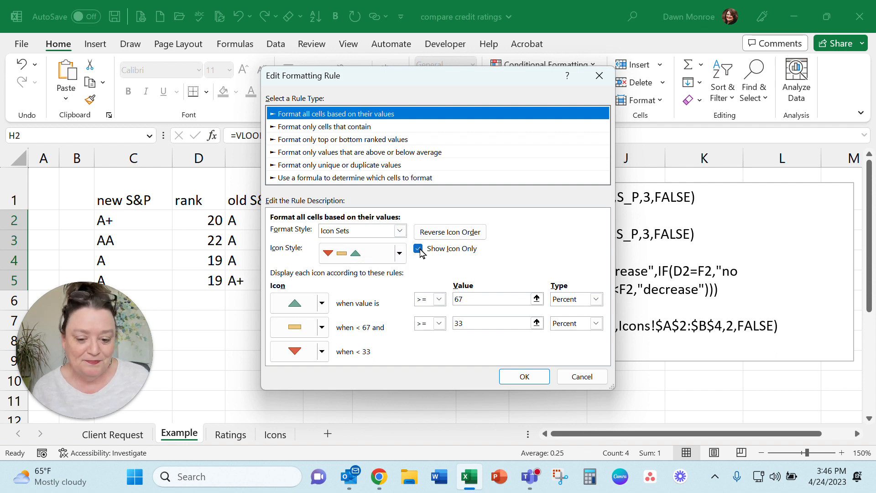
{"action": "left_click", "coordinate": [417, 249]}
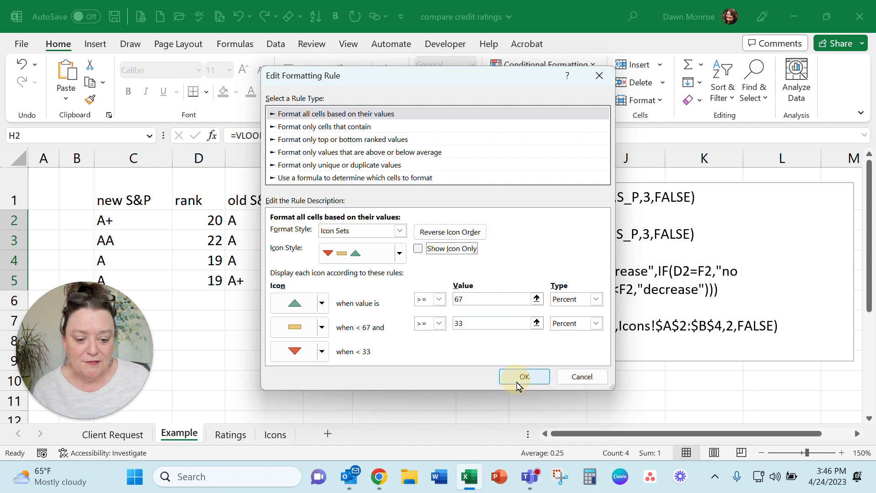
{"action": "left_click", "coordinate": [525, 376]}
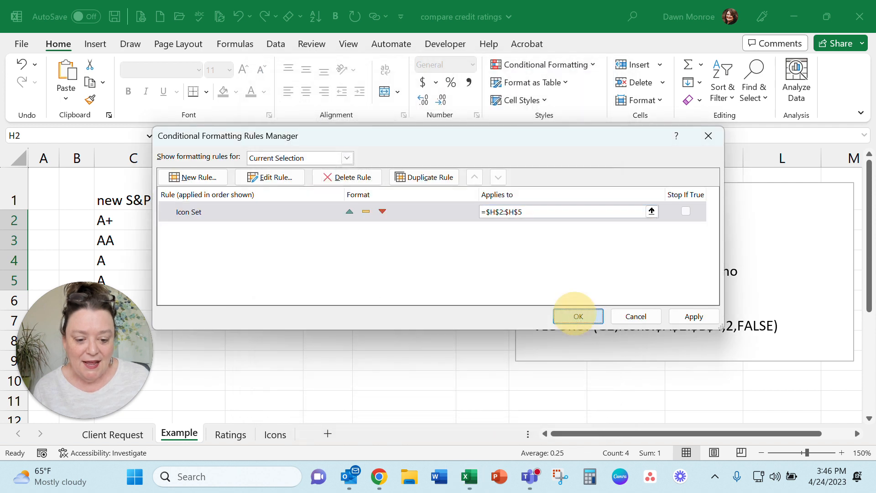
{"action": "left_click", "coordinate": [578, 316]}
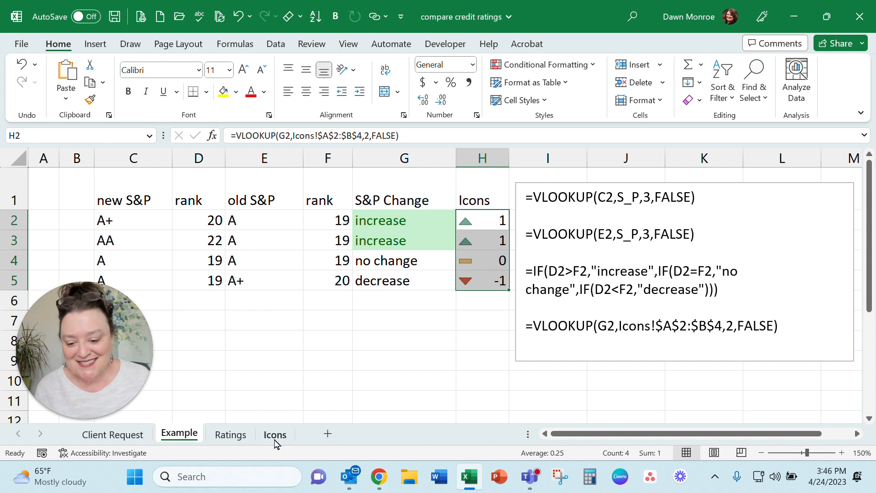
- Open the Icons sheet mapping increase, no change and decrease to 1, 0 and -1
{"action": "left_click", "coordinate": [275, 435]}
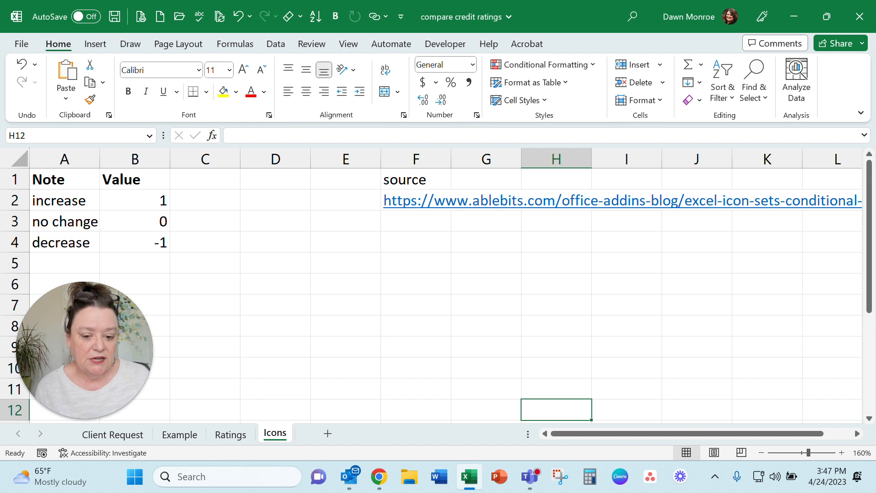
{"action": "mouse_move", "coordinate": [522, 200]}
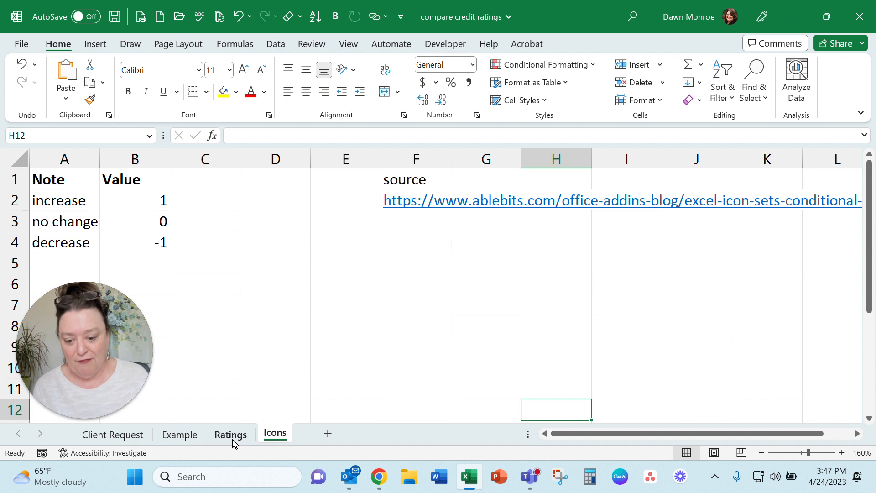
{"action": "mouse_move", "coordinate": [195, 442]}
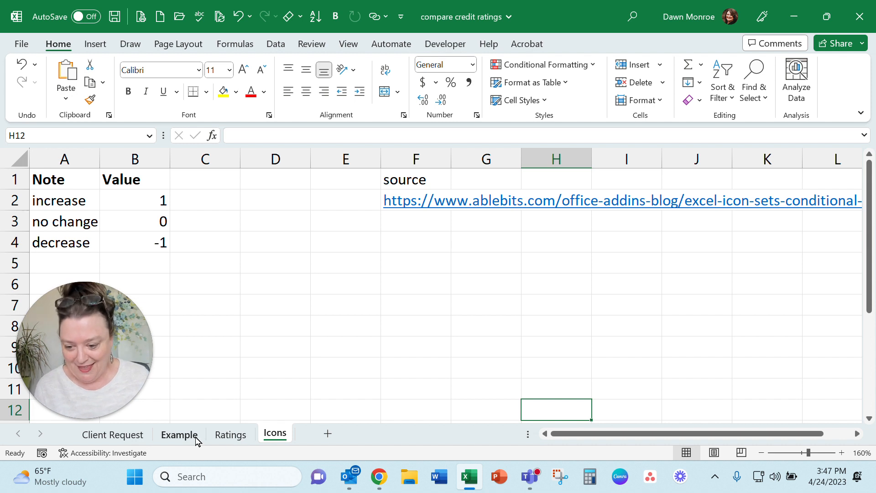
- Return to the Example sheet with the ratings comparison and formula notes box
{"action": "left_click", "coordinate": [179, 434]}
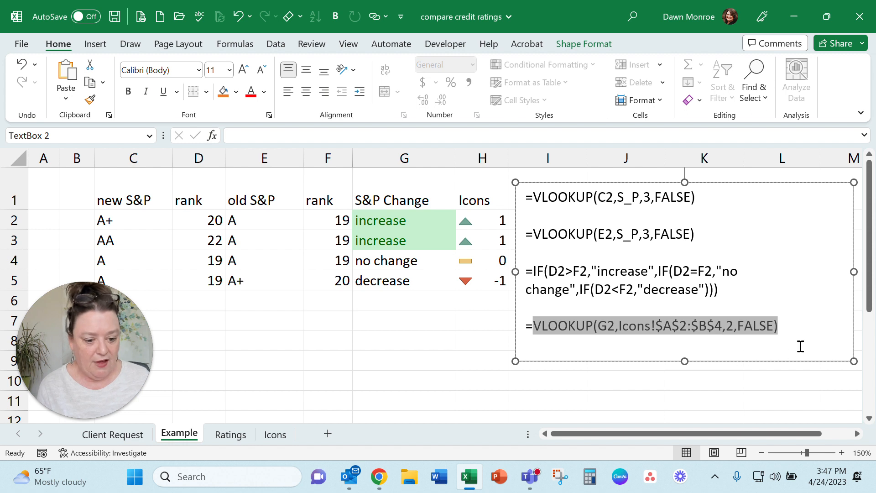
{"action": "mouse_move", "coordinate": [803, 342]}
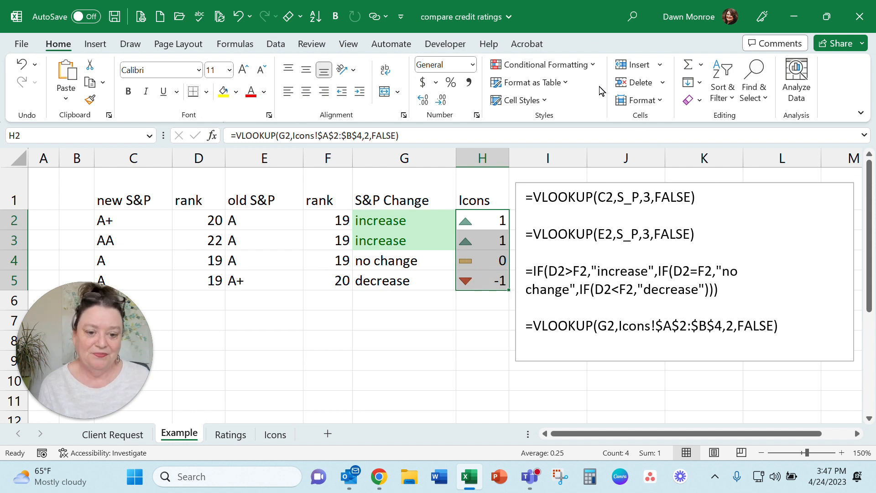
- Turn on Show Icon Only in the Icons column's icon set rule and apply it
{"action": "left_click", "coordinate": [545, 64]}
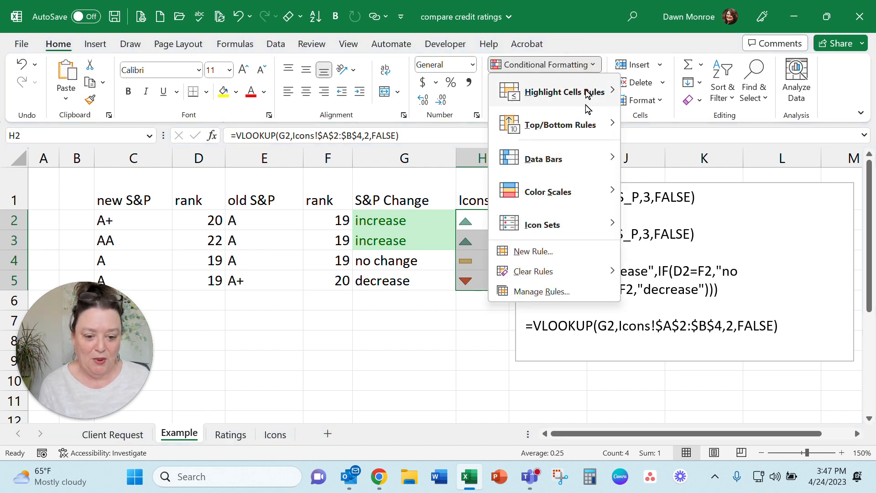
{"action": "left_click", "coordinate": [542, 224]}
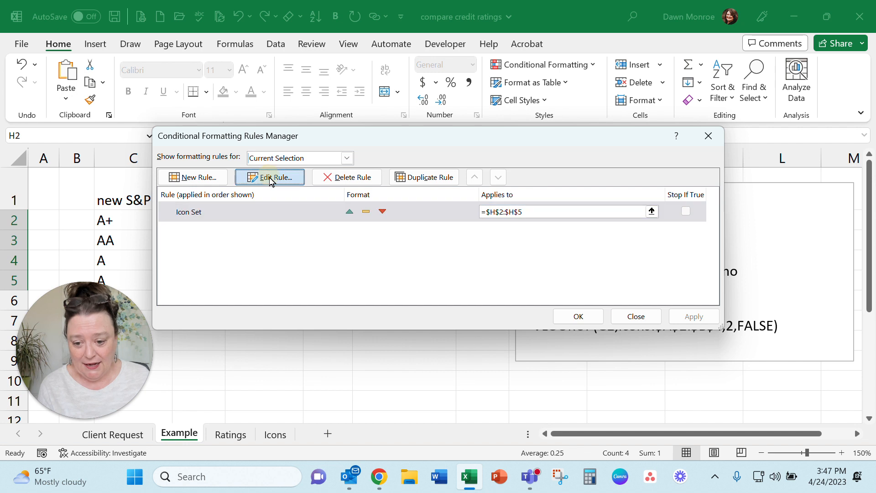
{"action": "left_click", "coordinate": [269, 177]}
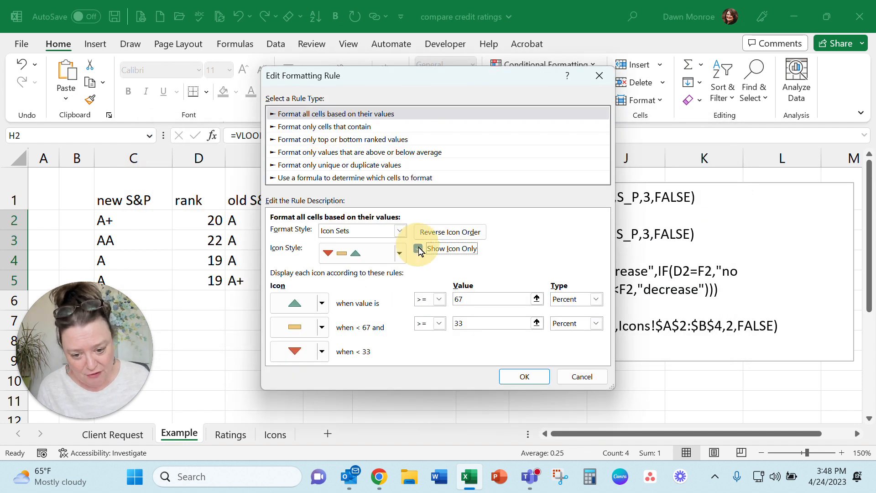
{"action": "left_click", "coordinate": [524, 376]}
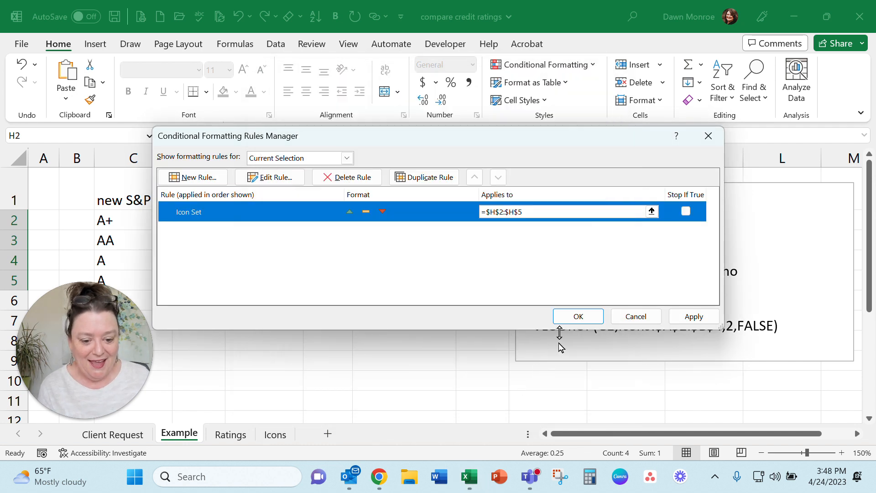
{"action": "left_click", "coordinate": [578, 316]}
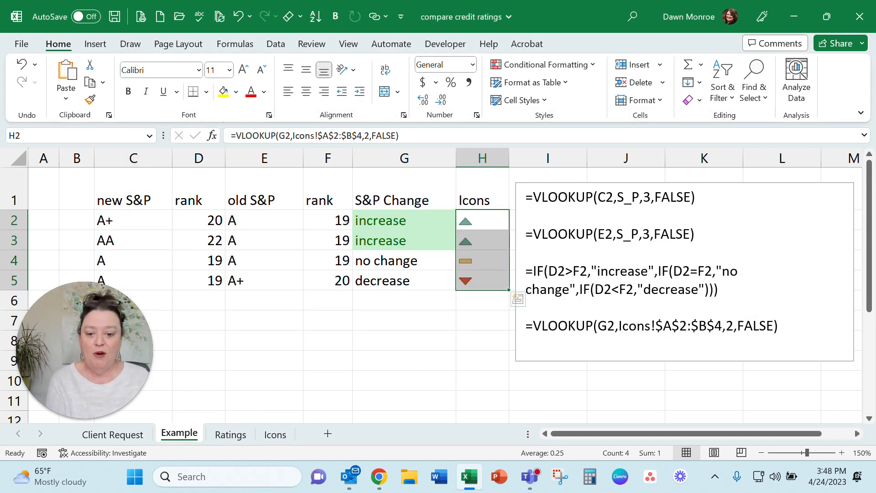
{"action": "left_click", "coordinate": [405, 157]}
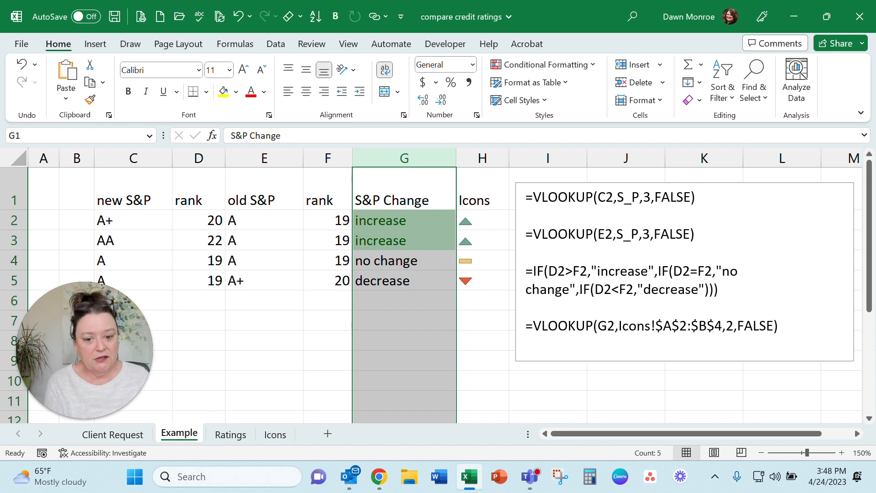
{"action": "left_click", "coordinate": [483, 158]}
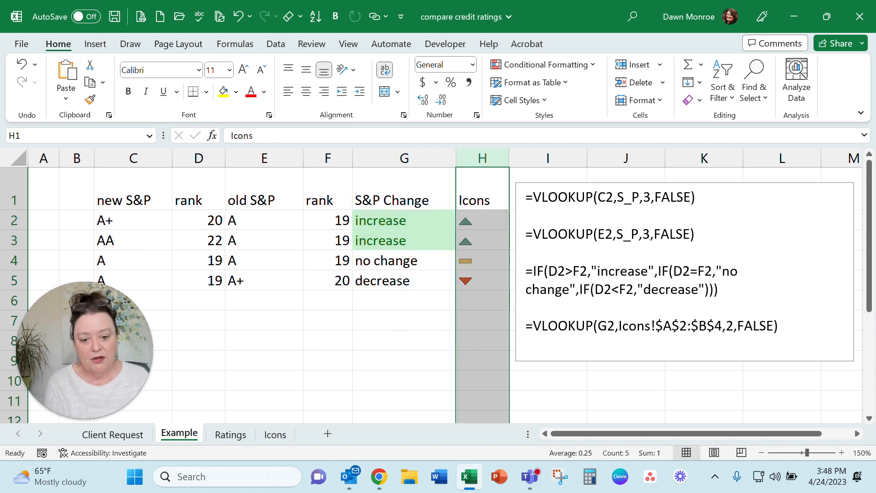
{"action": "left_click", "coordinate": [483, 220]}
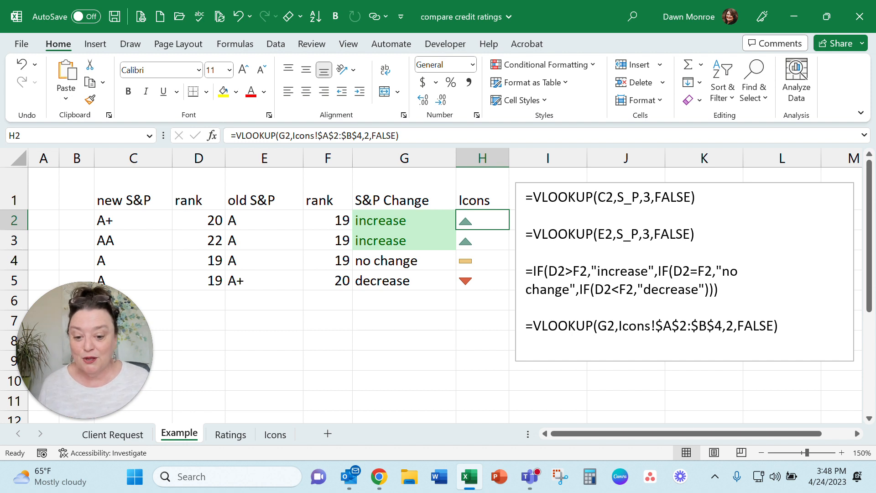
{"action": "left_click", "coordinate": [133, 220]}
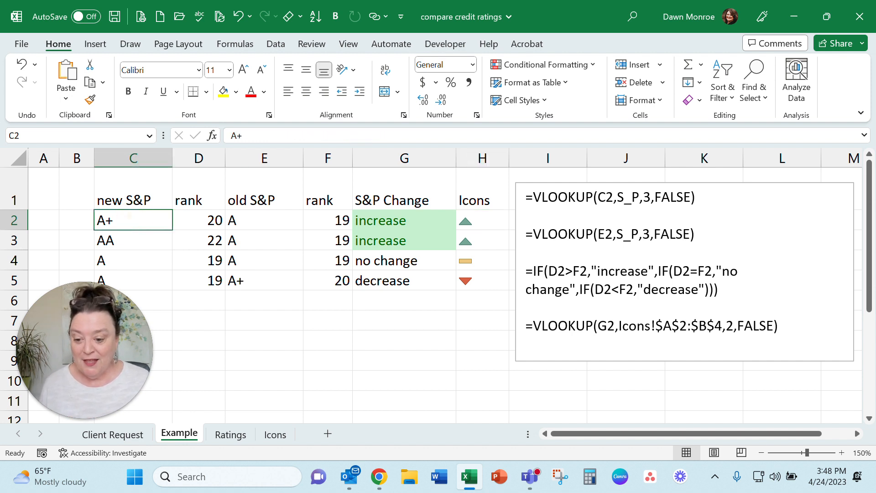
{"action": "type", "text": "b"}
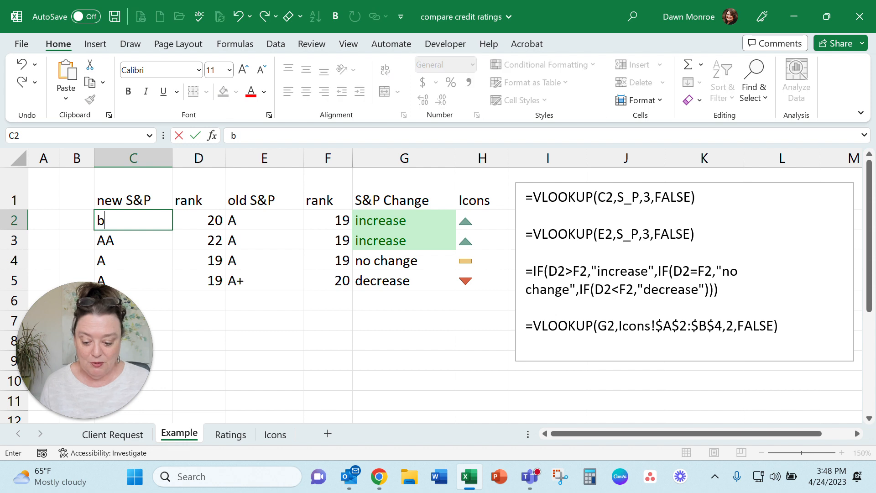
{"action": "type", "text": "+"}
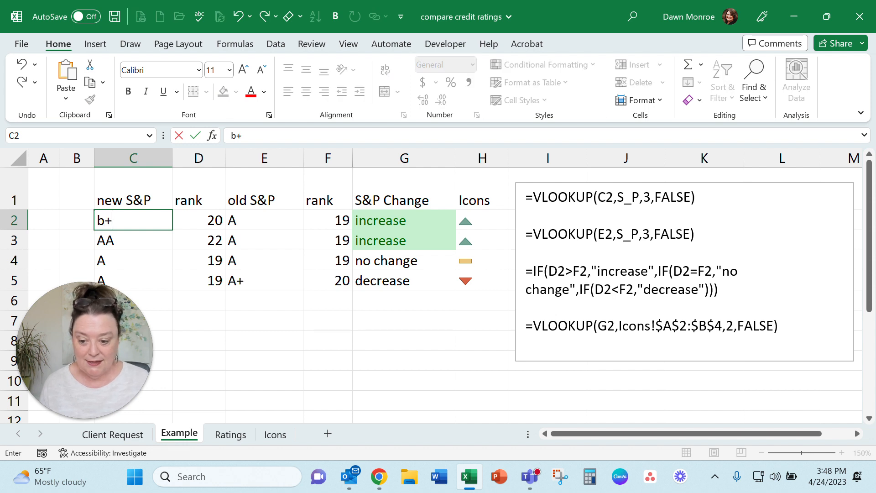
{"action": "key", "text": "Enter"}
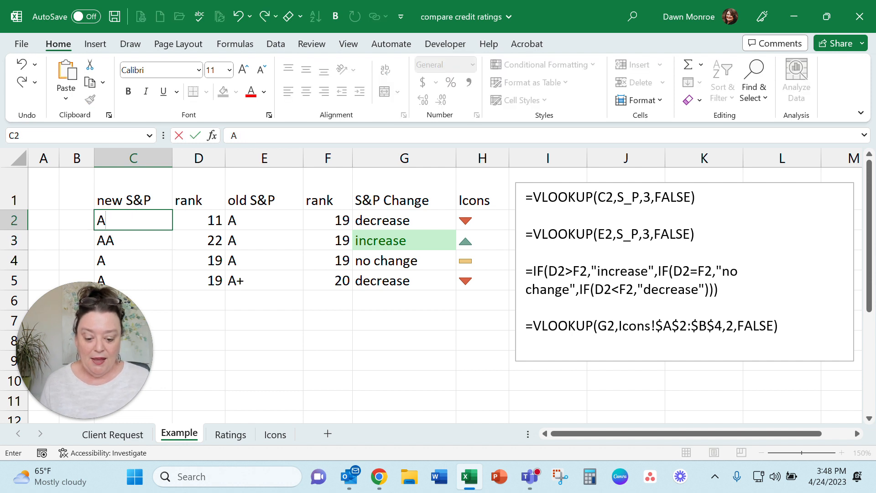
{"action": "type", "text": "+"}
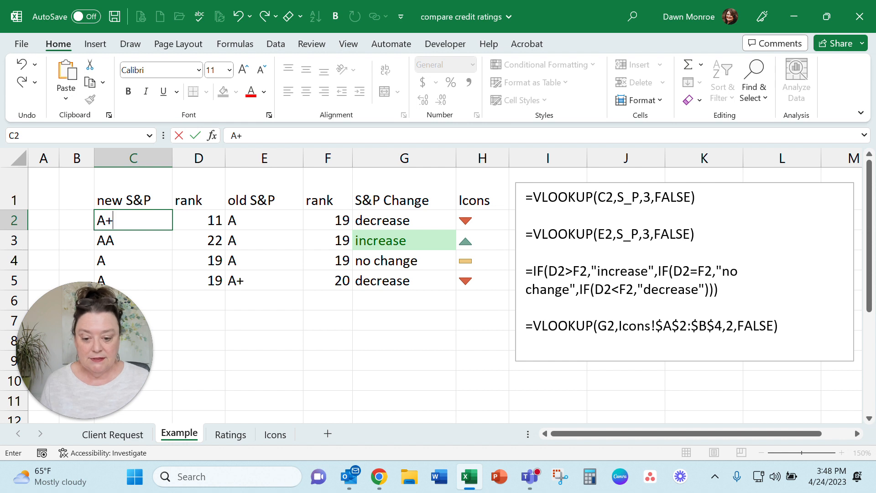
{"action": "key", "text": "Enter"}
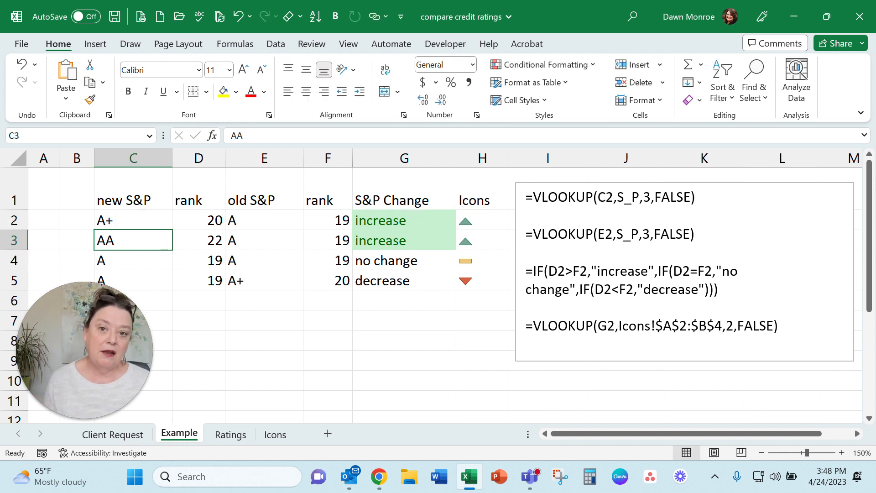